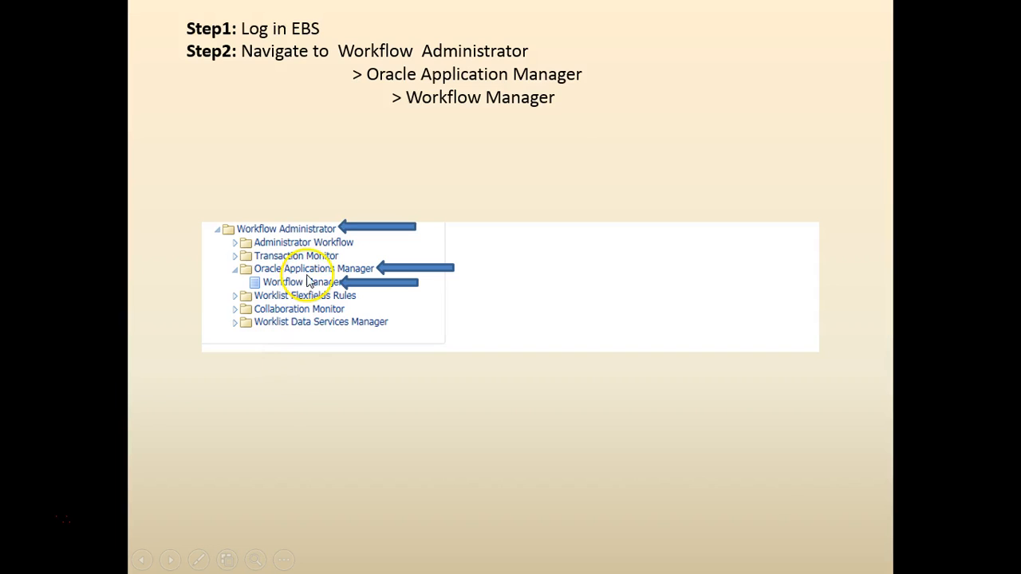
- Advance from the login and navigation slide to the scroll-to-bottom instruction slide
{"action": "left_click", "coordinate": [303, 280]}
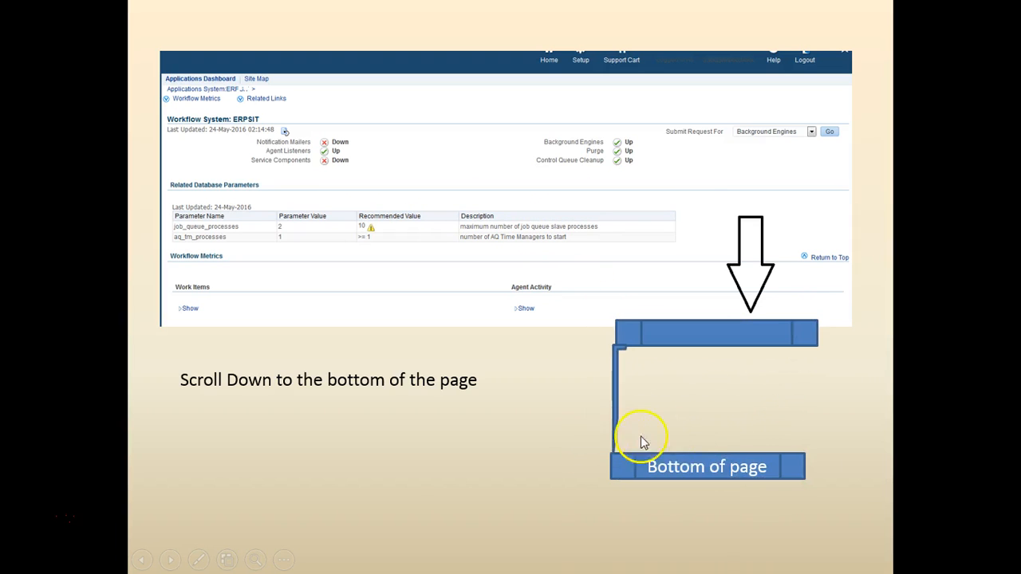
{"action": "mouse_move", "coordinate": [566, 396]}
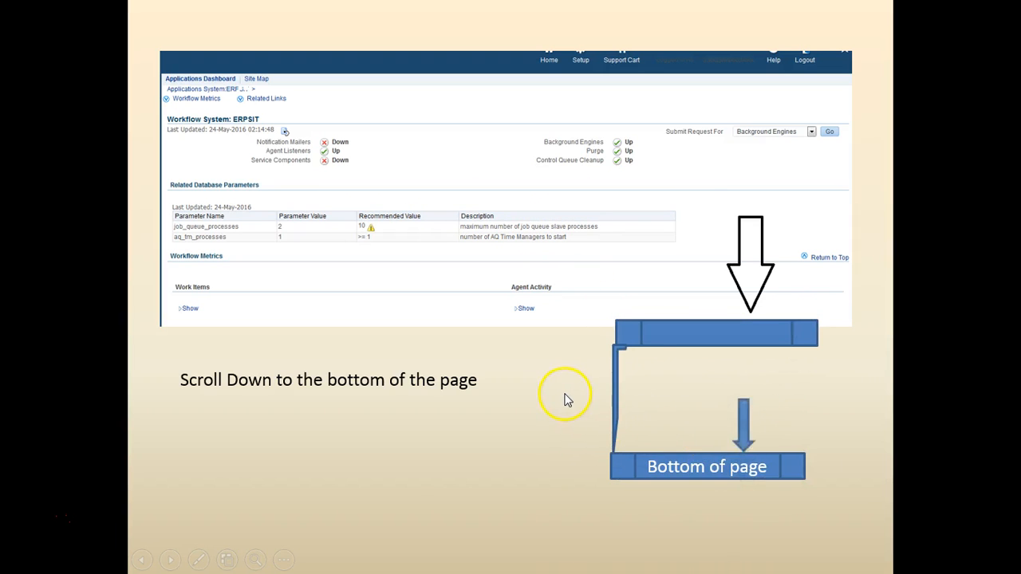
- Advance through the Service Components slide, reveal the Configuration links box, and land on Stop services
{"action": "scroll", "scroll_direction": "down", "scroll_amount": 3}
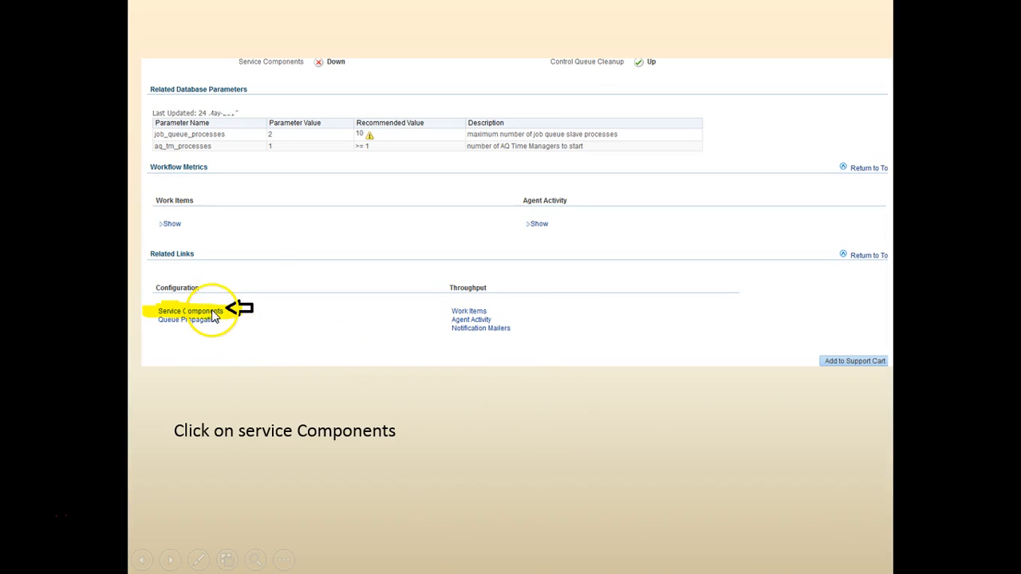
{"action": "left_click", "coordinate": [190, 311]}
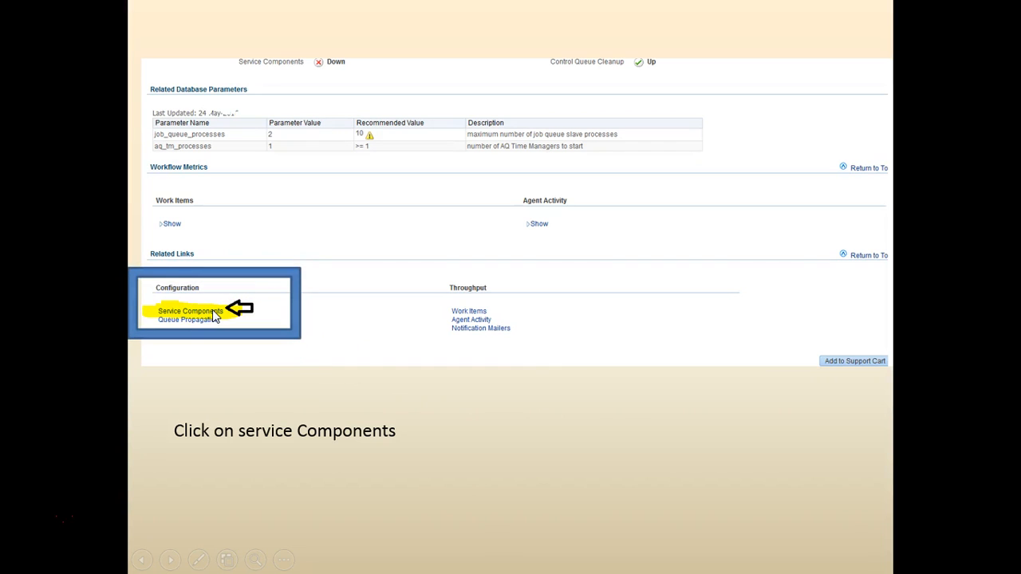
{"action": "left_click", "coordinate": [190, 311]}
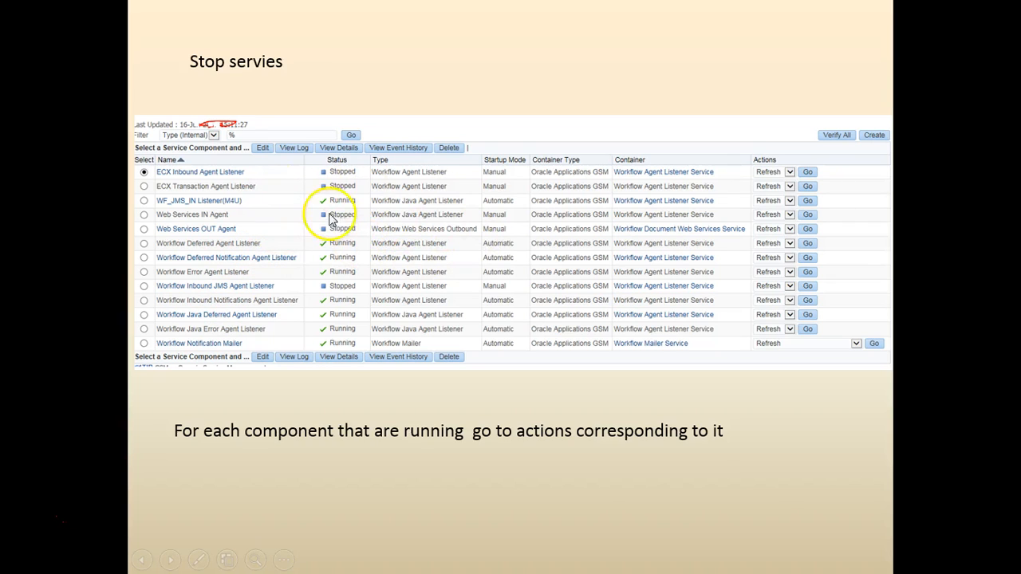
{"action": "mouse_move", "coordinate": [327, 327]}
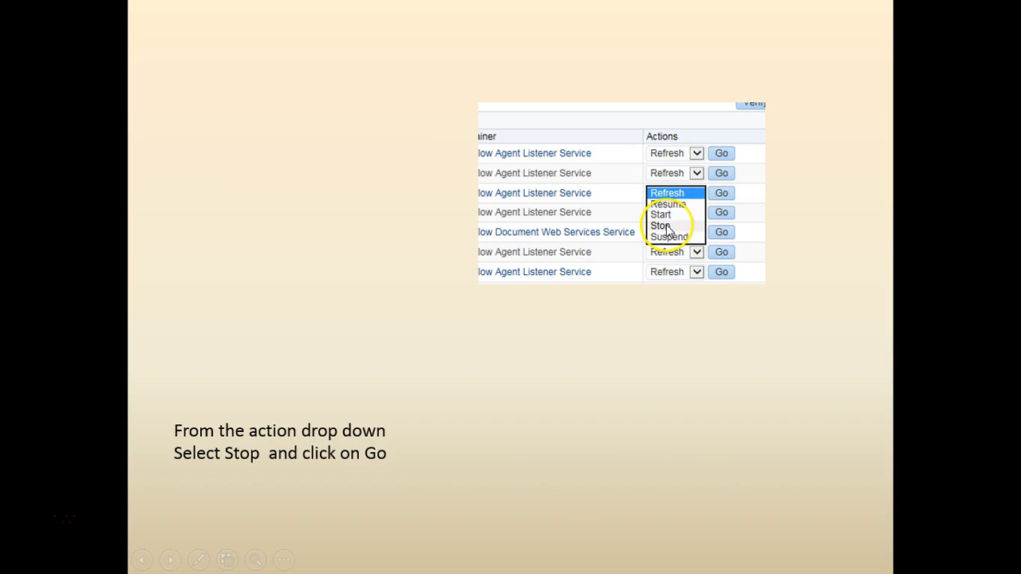
{"action": "mouse_move", "coordinate": [698, 348]}
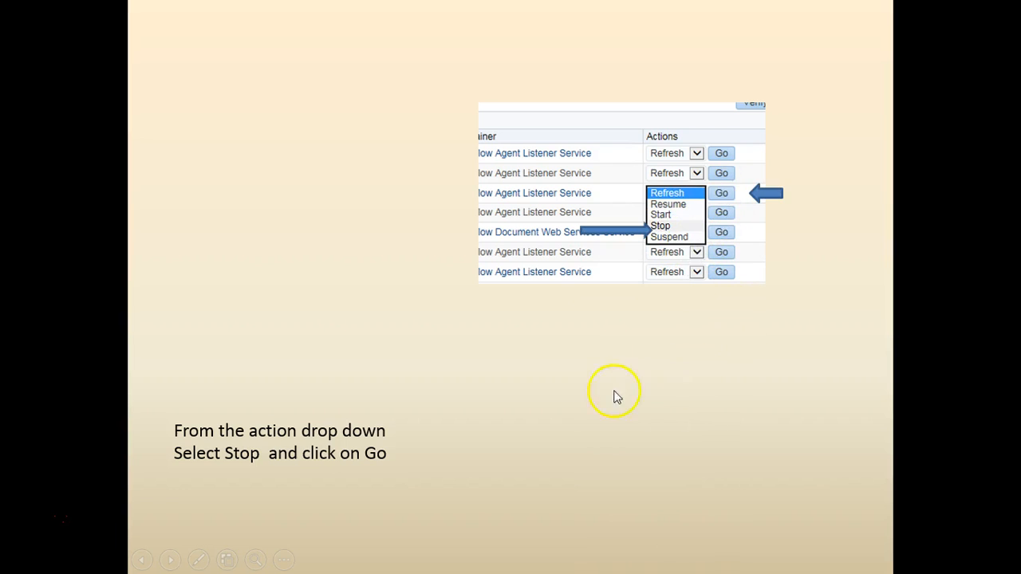
- Advance past the Stop action dropdown slide to the Click OK confirmation slide
{"action": "left_click", "coordinate": [721, 191]}
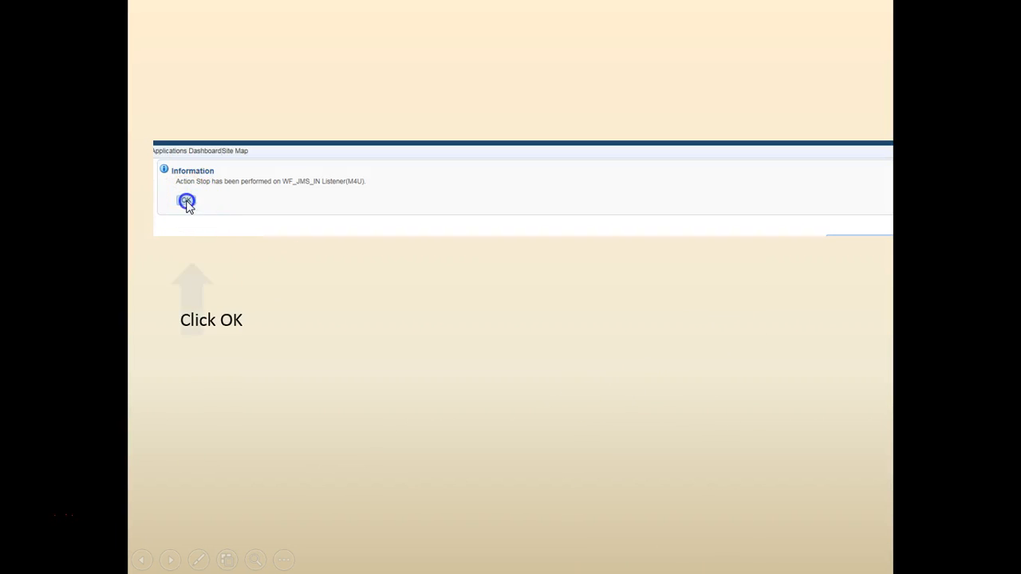
- Advance through the deactivated-component and wait-for-stops slides, reveal the Go arrow, and land on Start services
{"action": "left_click", "coordinate": [185, 201]}
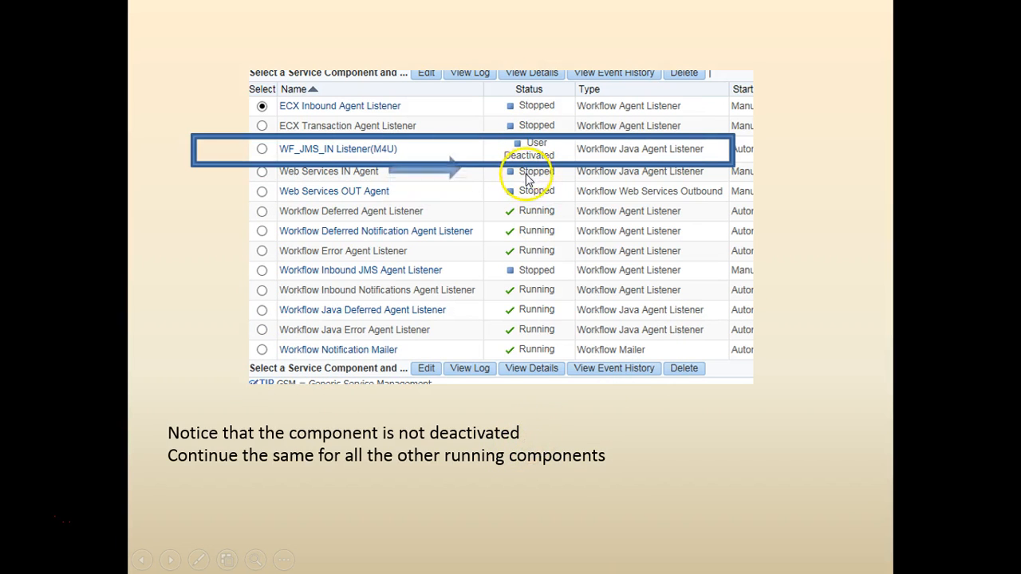
{"action": "left_click", "coordinate": [523, 67]}
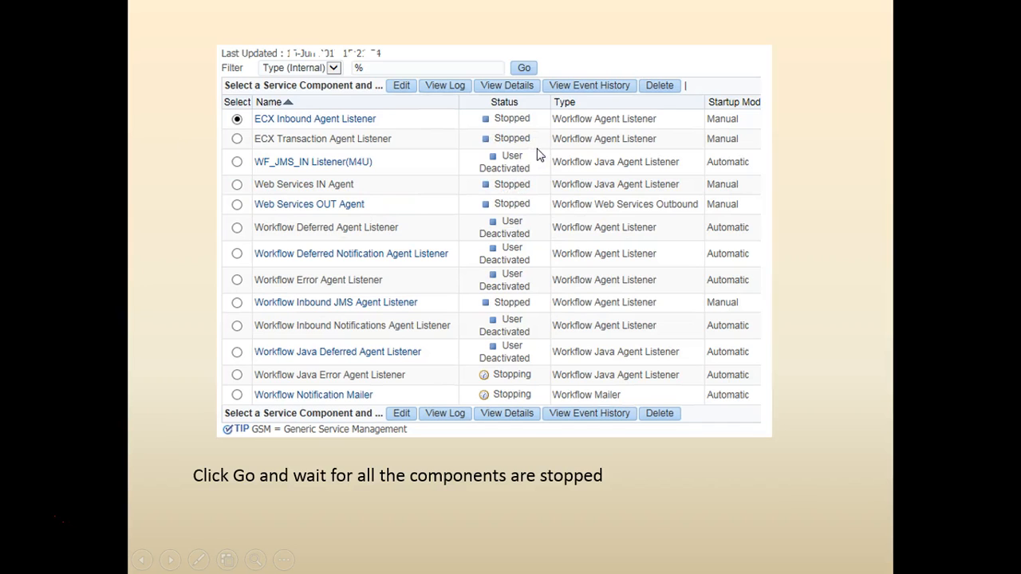
{"action": "mouse_move", "coordinate": [498, 391]}
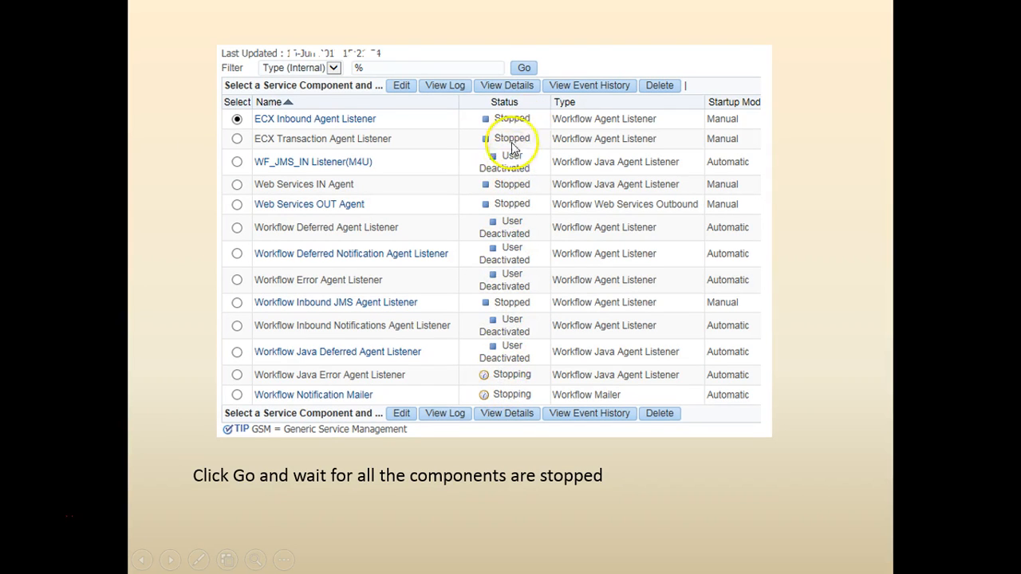
{"action": "left_click", "coordinate": [523, 67]}
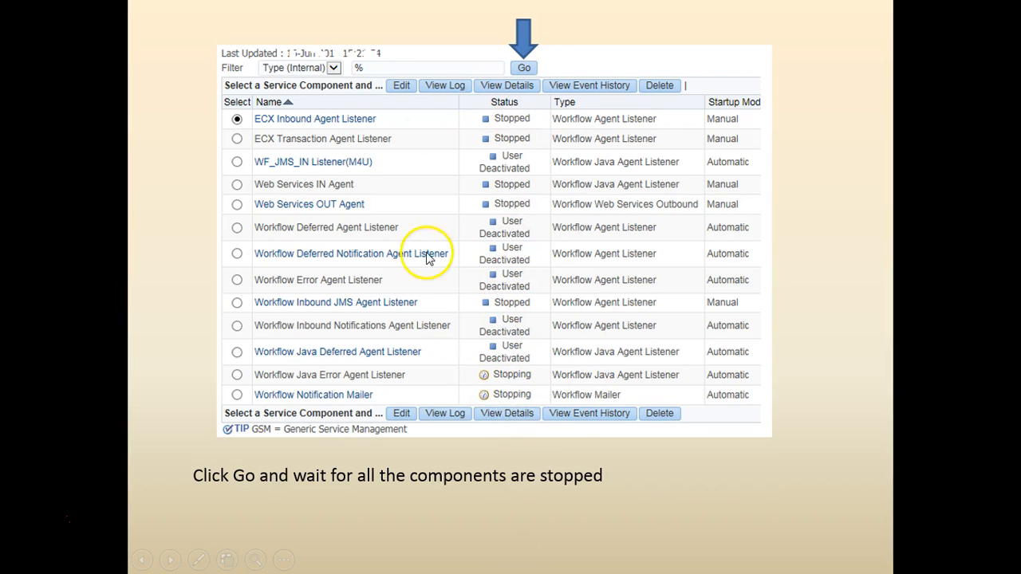
{"action": "mouse_move", "coordinate": [495, 306]}
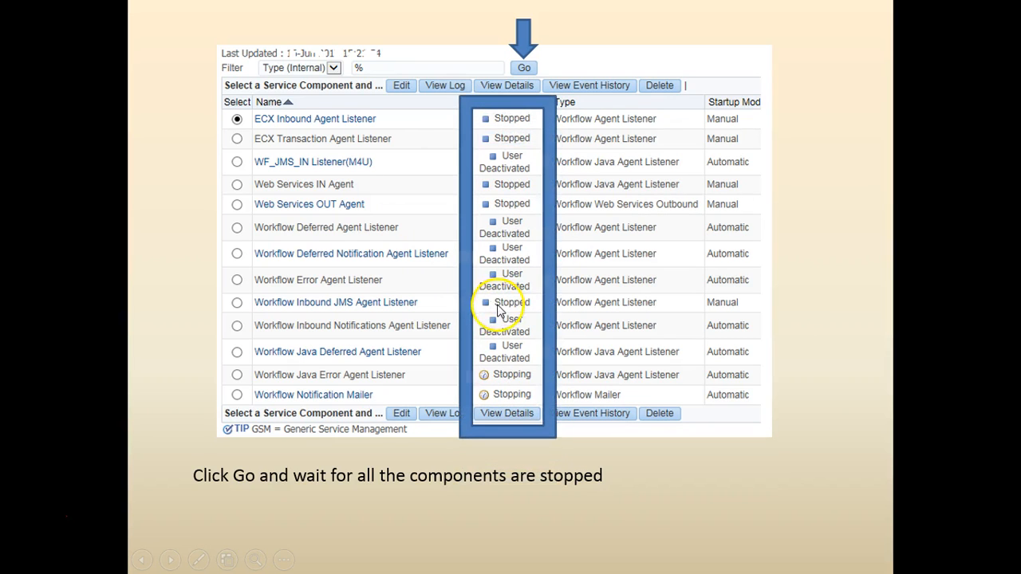
{"action": "left_click", "coordinate": [523, 67]}
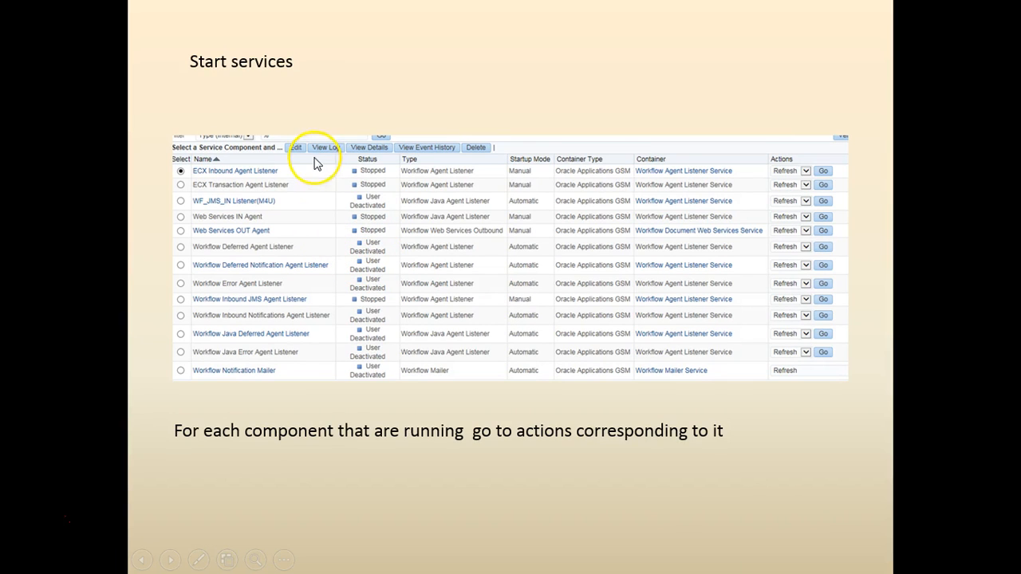
{"action": "mouse_move", "coordinate": [376, 214]}
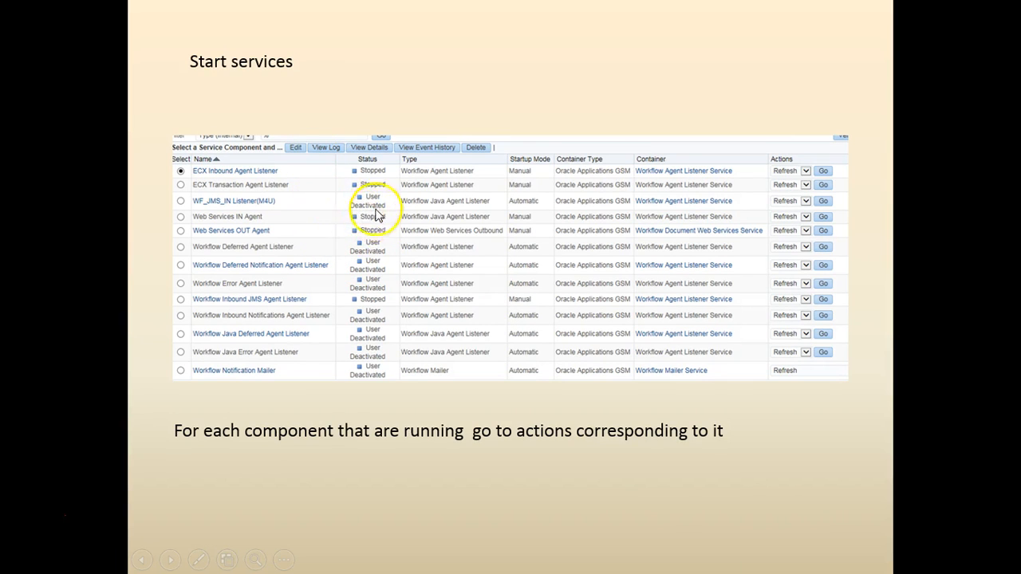
{"action": "mouse_move", "coordinate": [348, 220]}
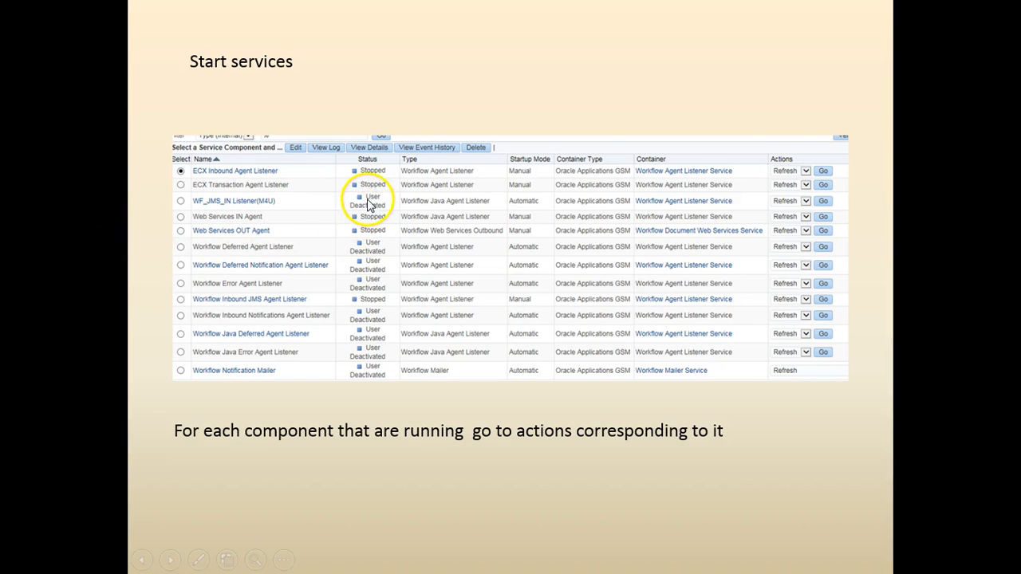
{"action": "mouse_move", "coordinate": [368, 204]}
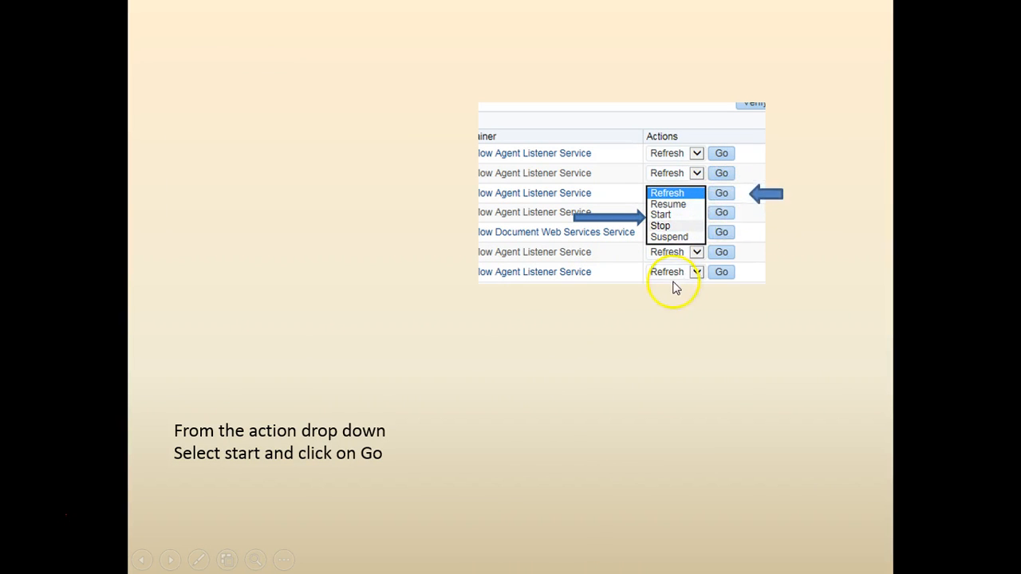
- Advance to the start confirmation slide, reveal the OK press, and land on the production caution note
{"action": "left_click", "coordinate": [721, 191]}
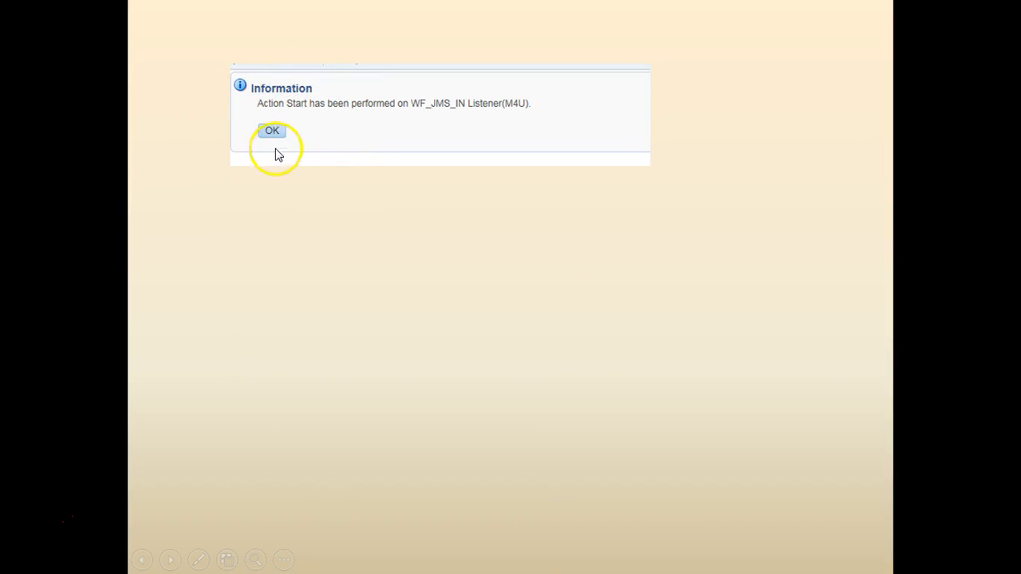
{"action": "left_click", "coordinate": [271, 130]}
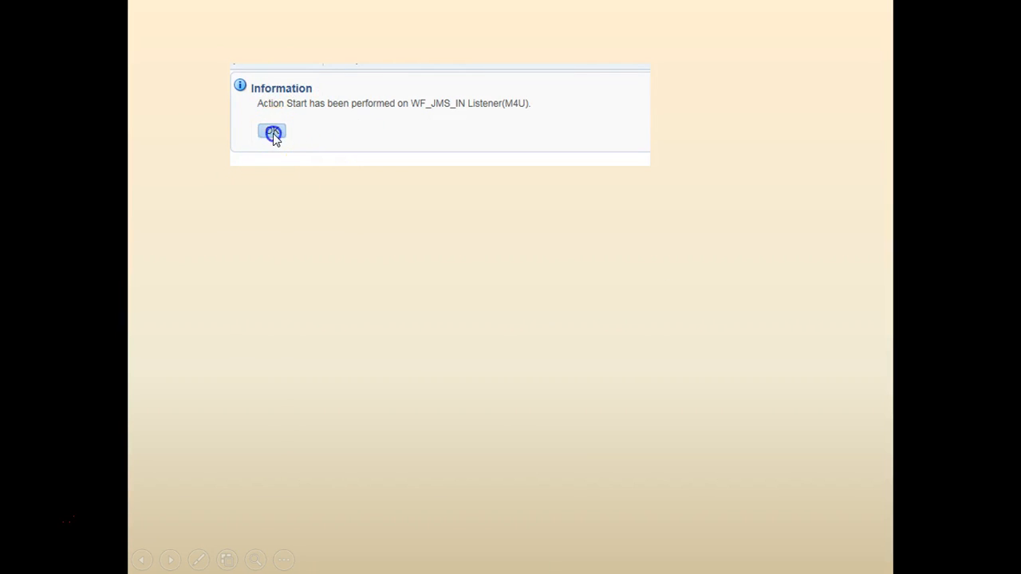
{"action": "left_click", "coordinate": [271, 132]}
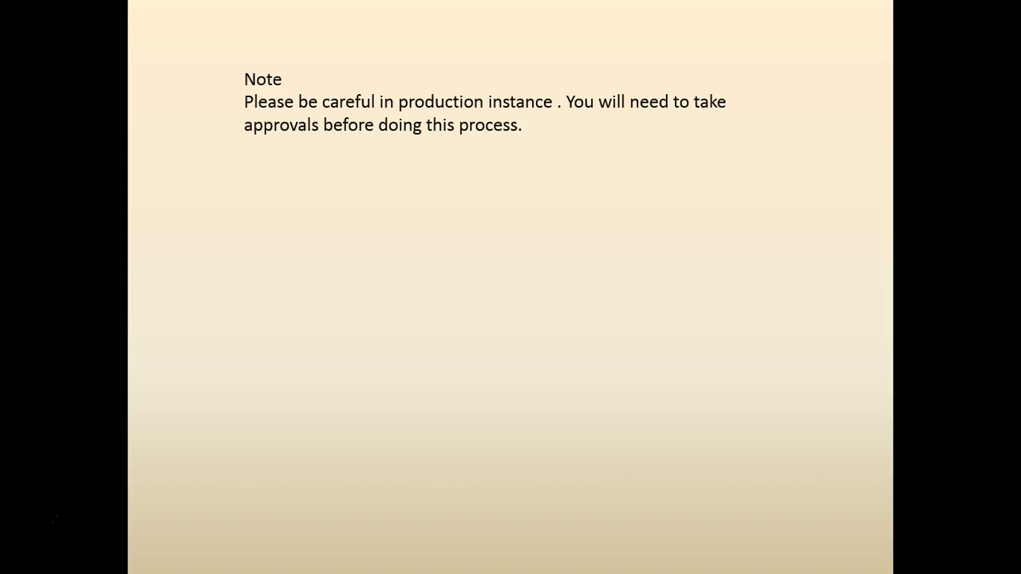
{"action": "mouse_move", "coordinate": [64, 517]}
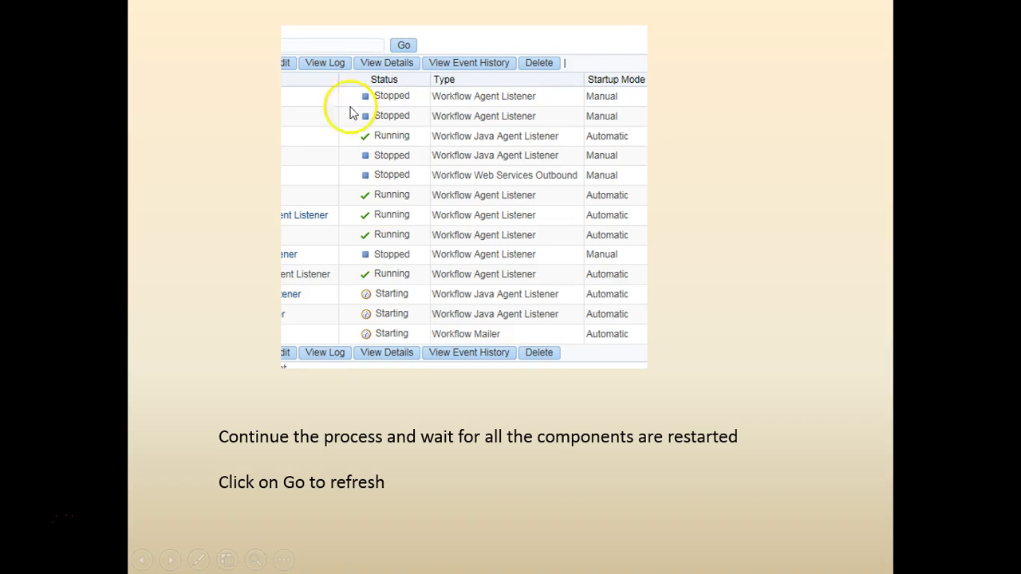
{"action": "mouse_move", "coordinate": [386, 167]}
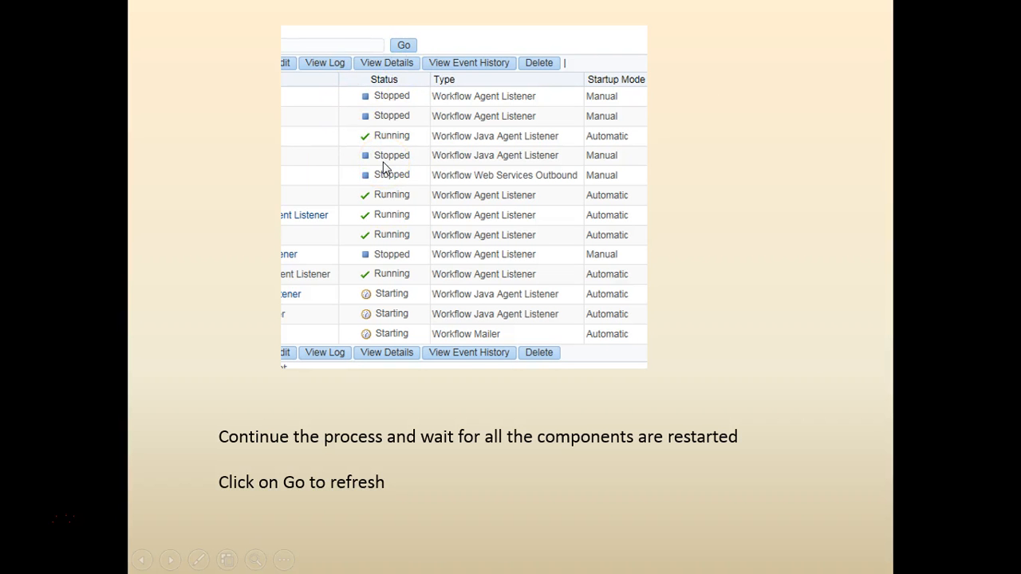